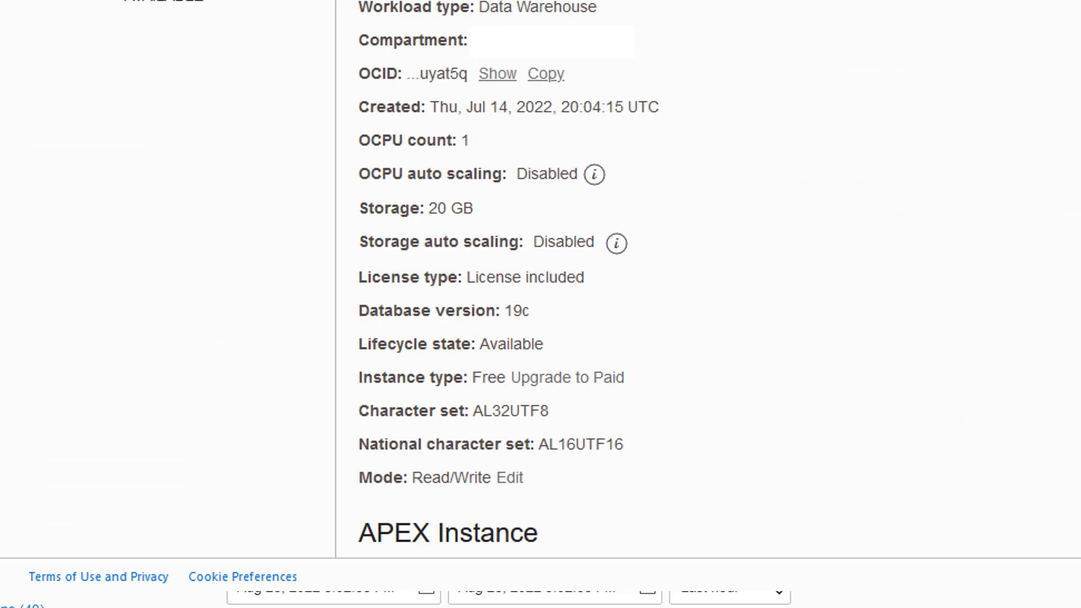
- Scroll the database details page down to the Metrics charts for CPU, storage, sessions and execute count
scroll(down, 3)
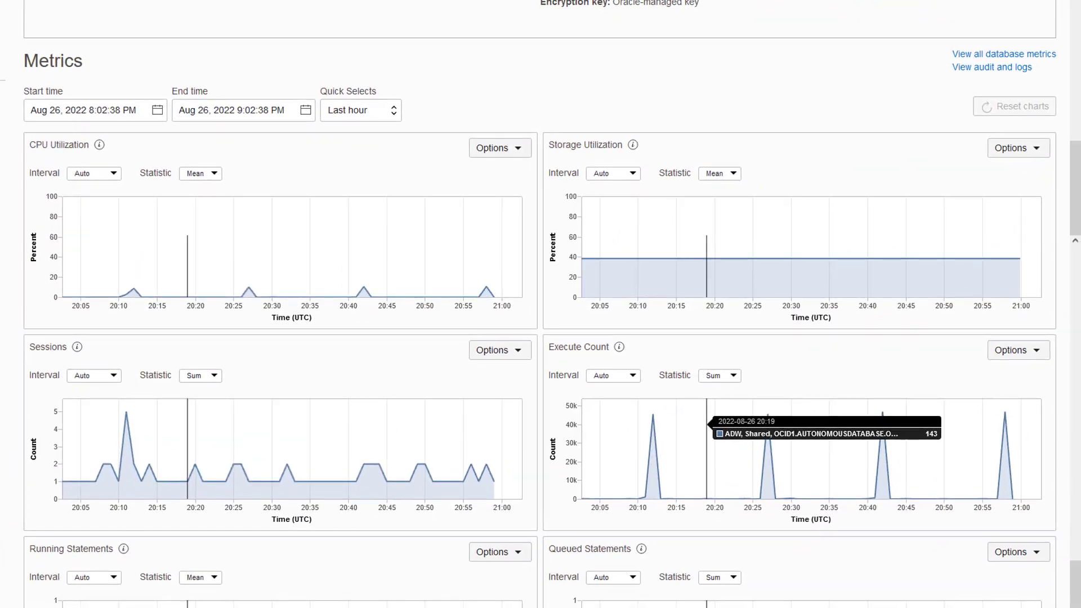
scroll(down, 3)
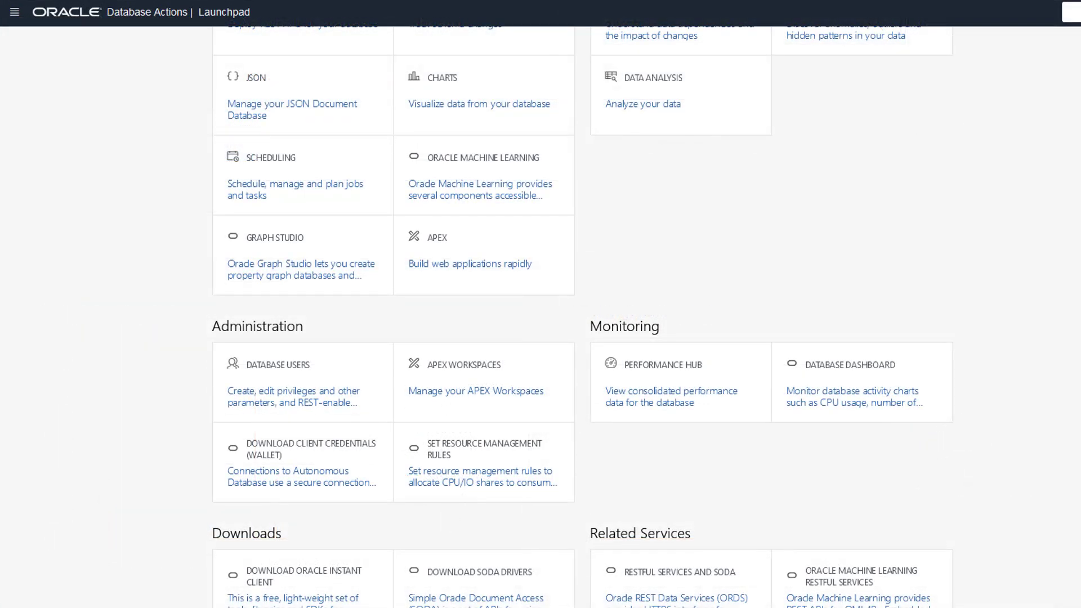
- Open Performance Hub and view the Activity Summary of average active sessions for the last hour
click(661, 365)
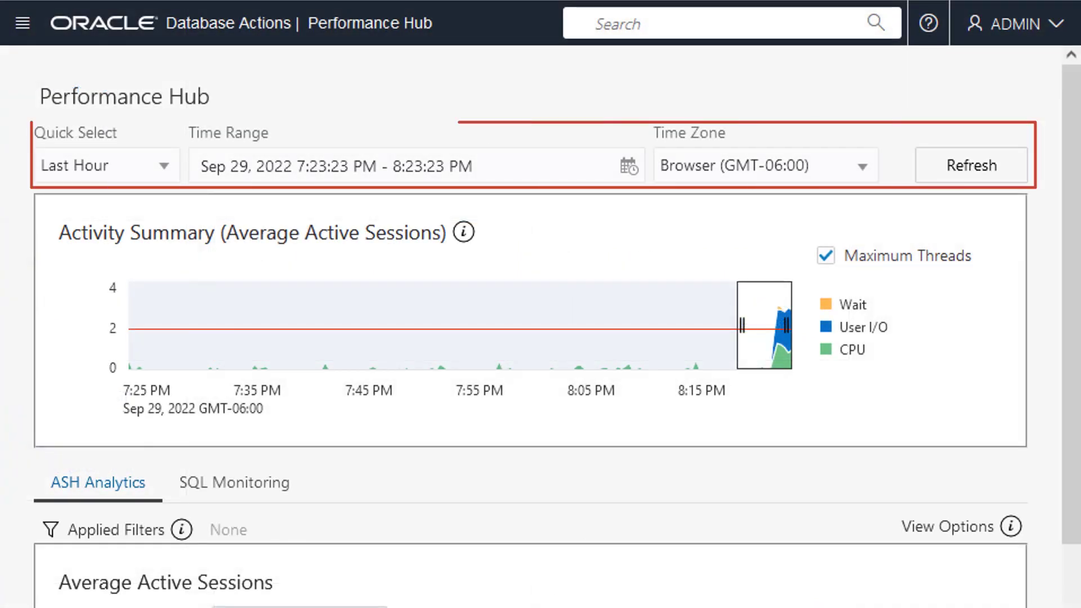
click(233, 481)
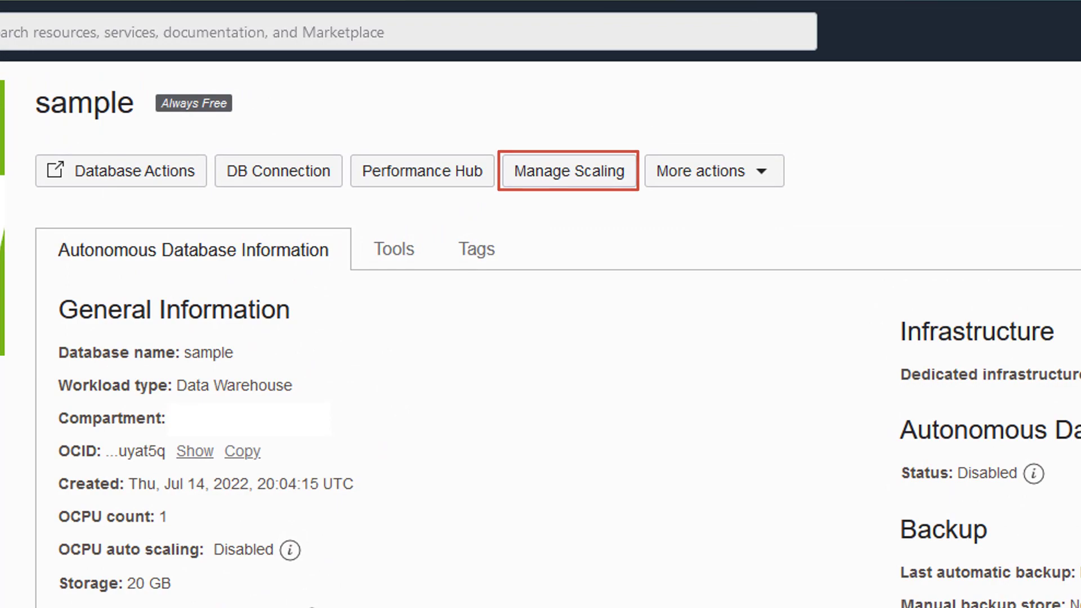
- Open Manage Scaling for the sample autonomous database
click(421, 170)
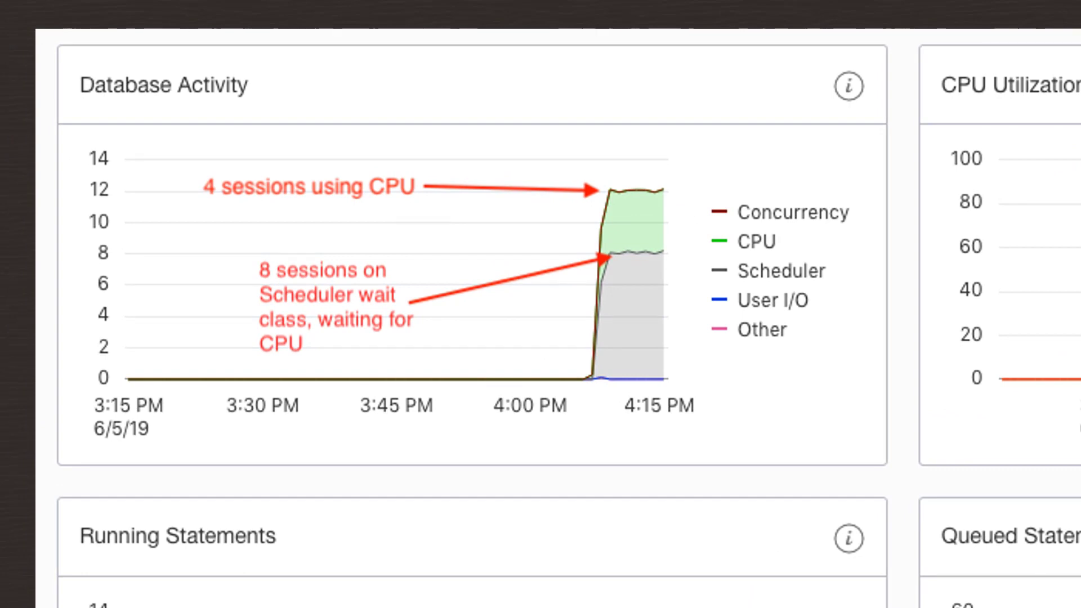